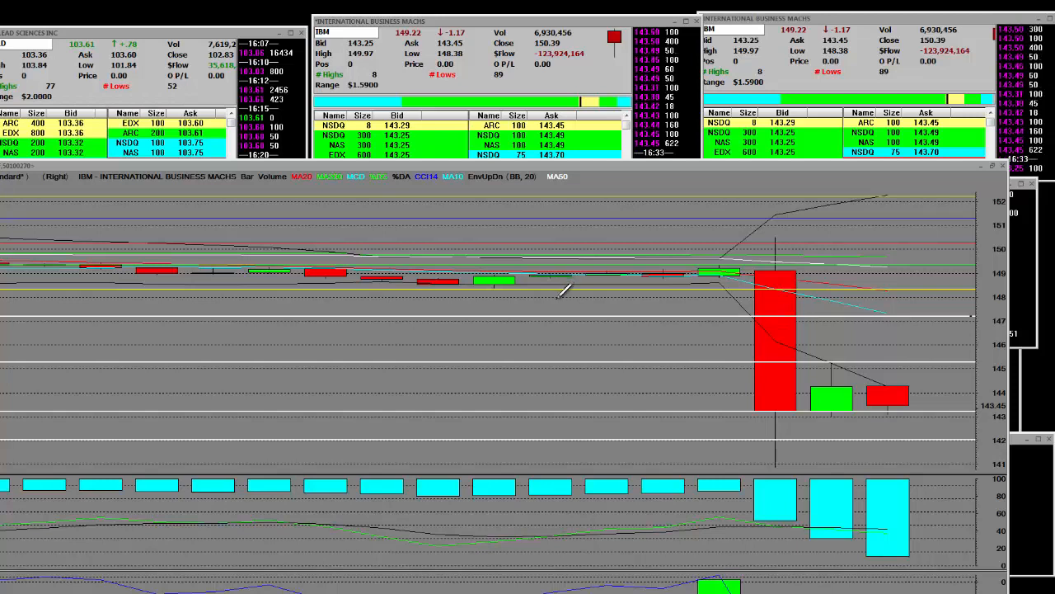
pyautogui.moveTo(559, 176)
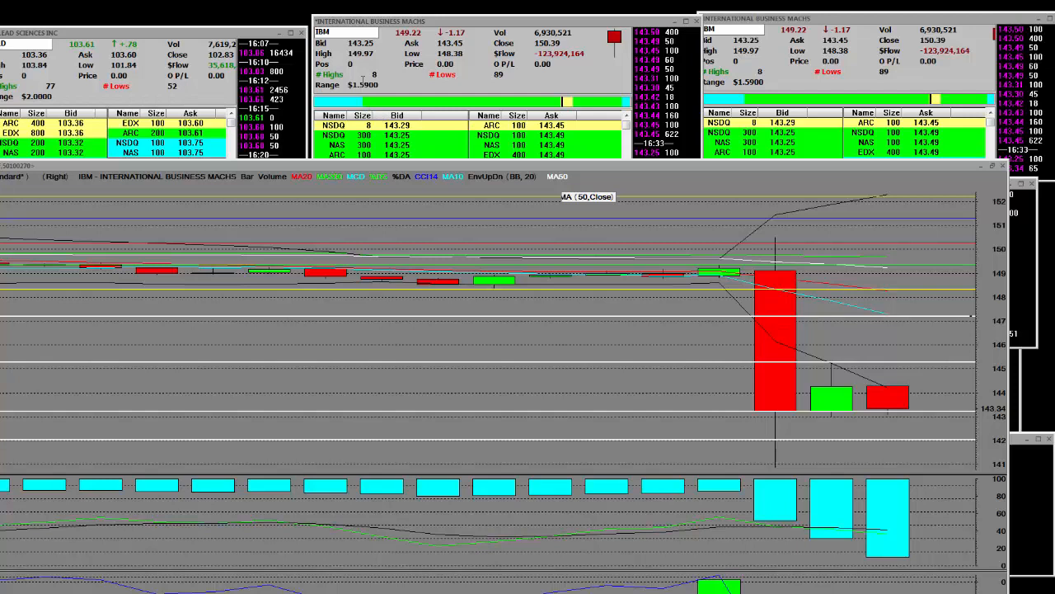
pyautogui.moveTo(435, 142)
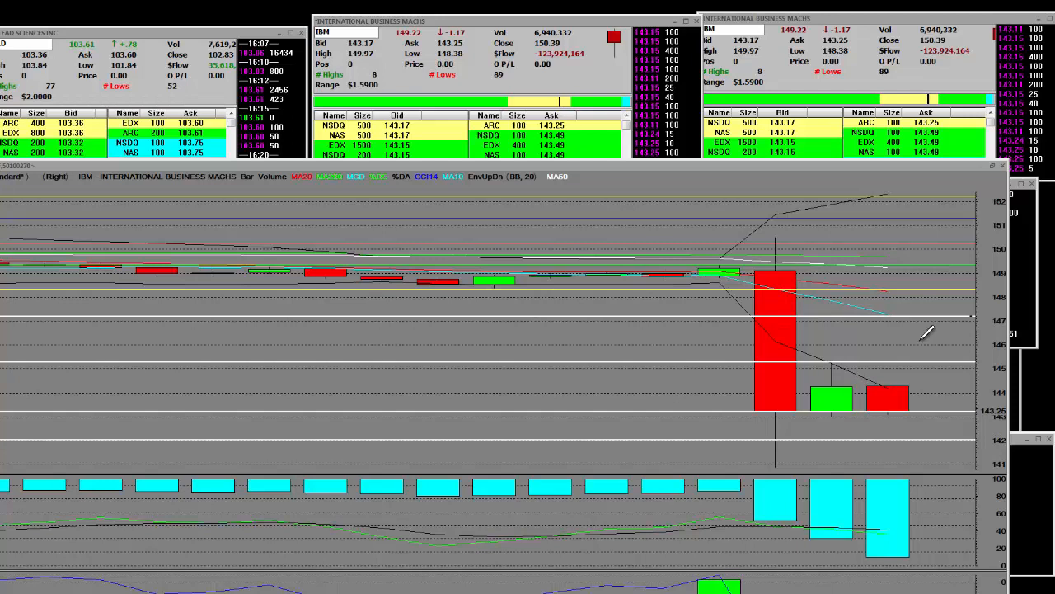
pyautogui.moveTo(820, 259)
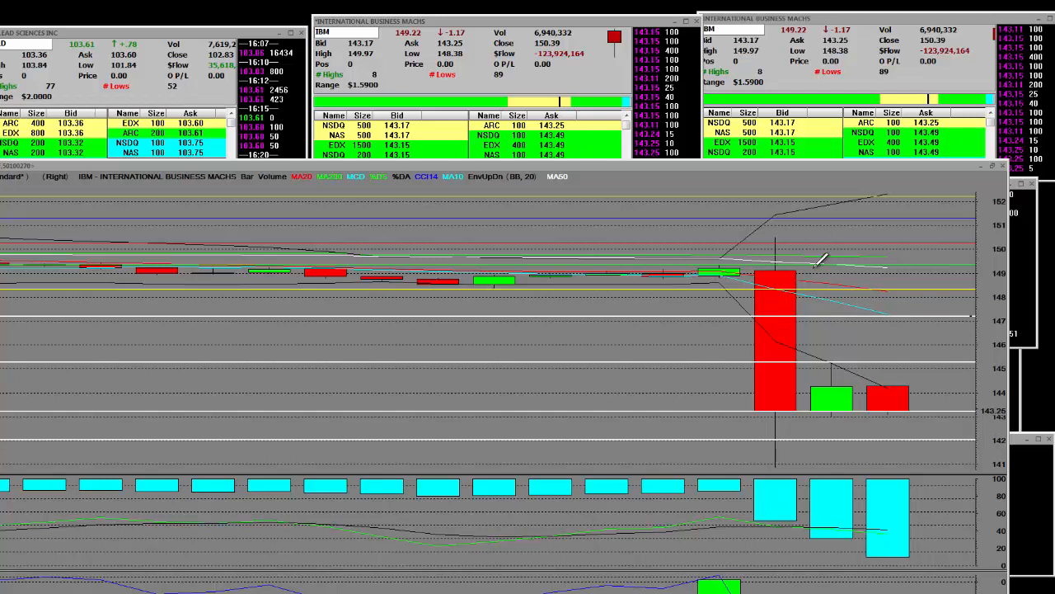
pyautogui.moveTo(571, 228)
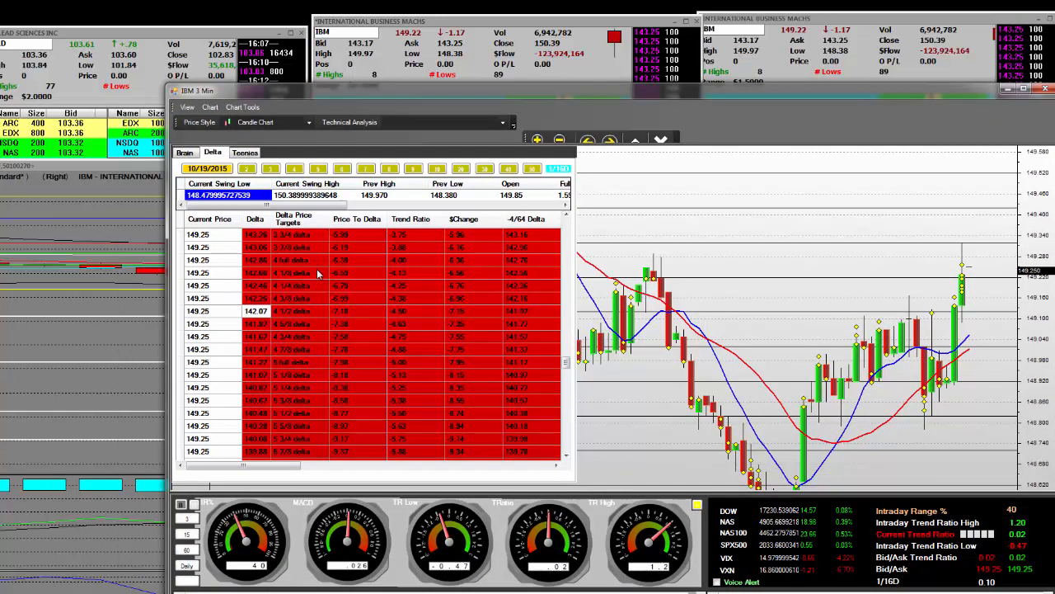
pyautogui.moveTo(237, 326)
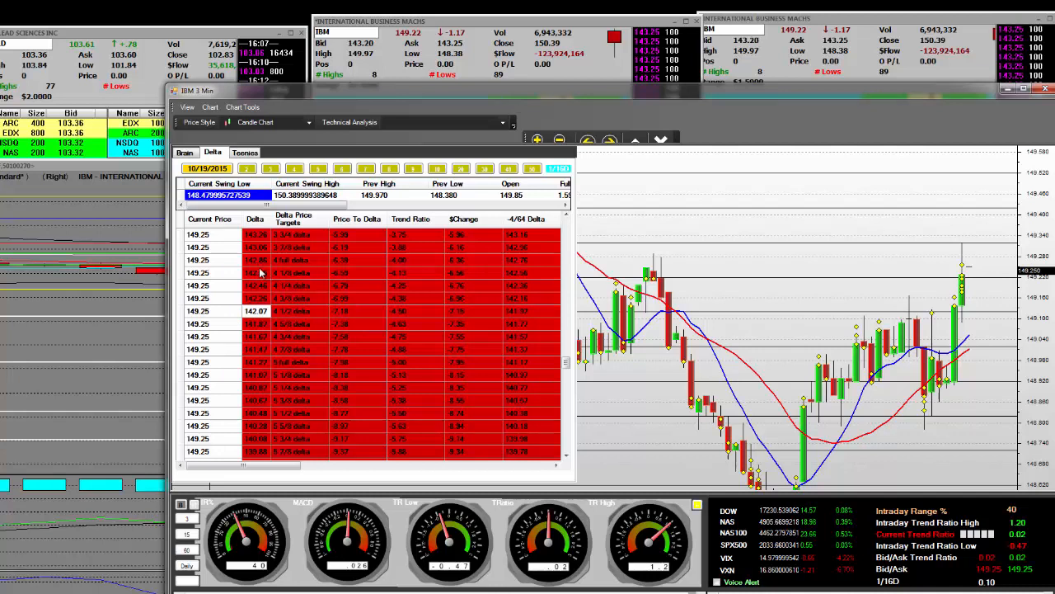
pyautogui.moveTo(342, 278)
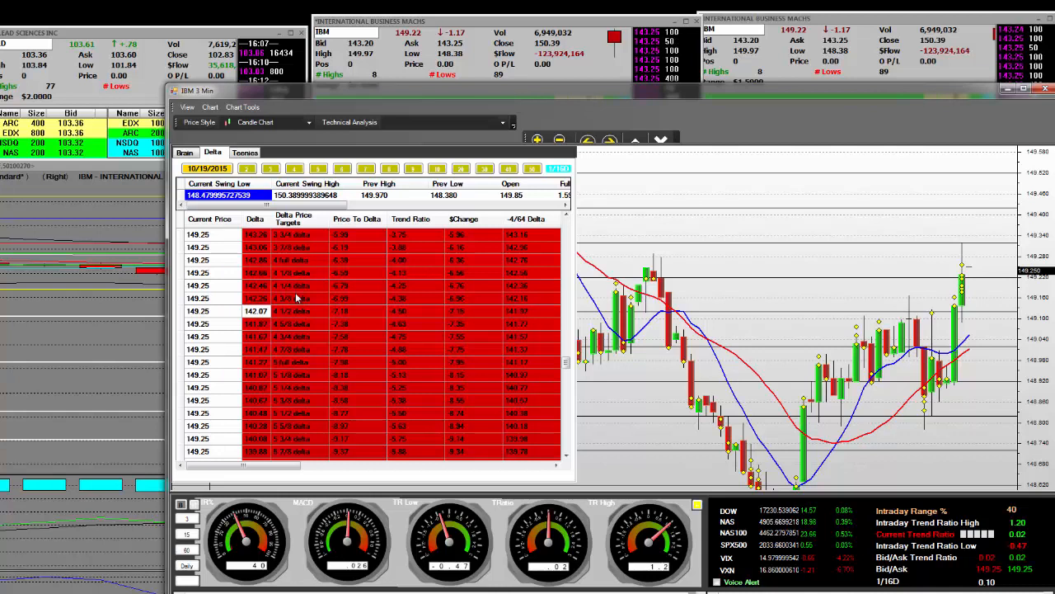
pyautogui.moveTo(888, 144)
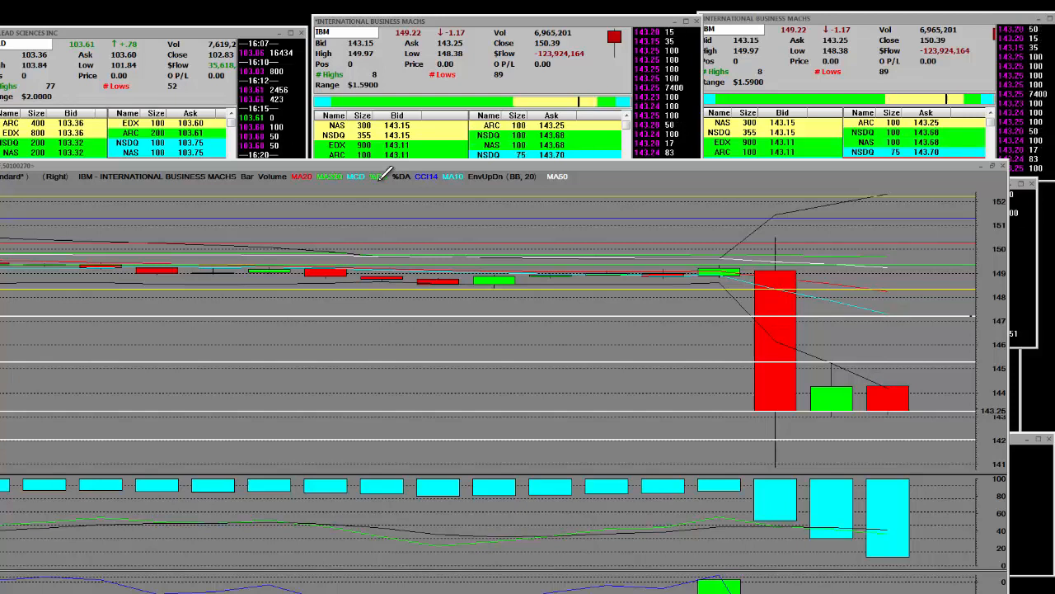
pyautogui.moveTo(378, 175)
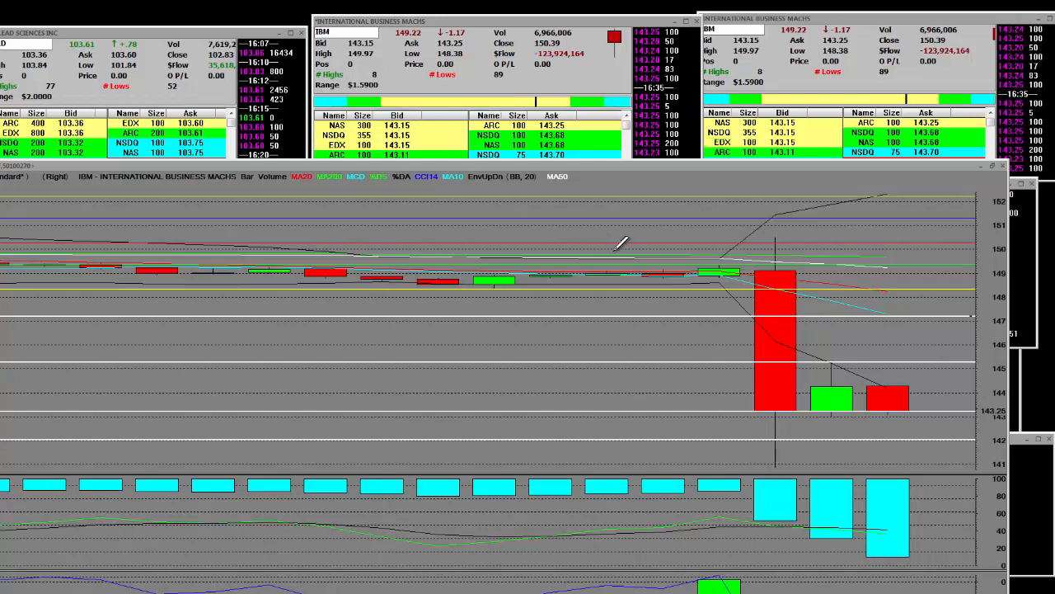
pyautogui.moveTo(457, 297)
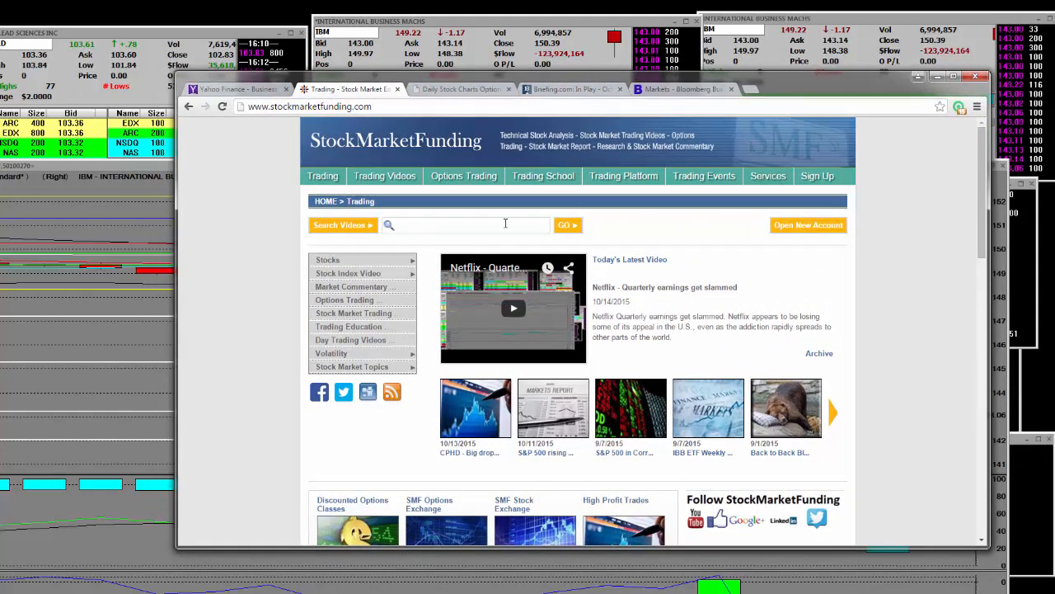
pyautogui.scroll(-3)
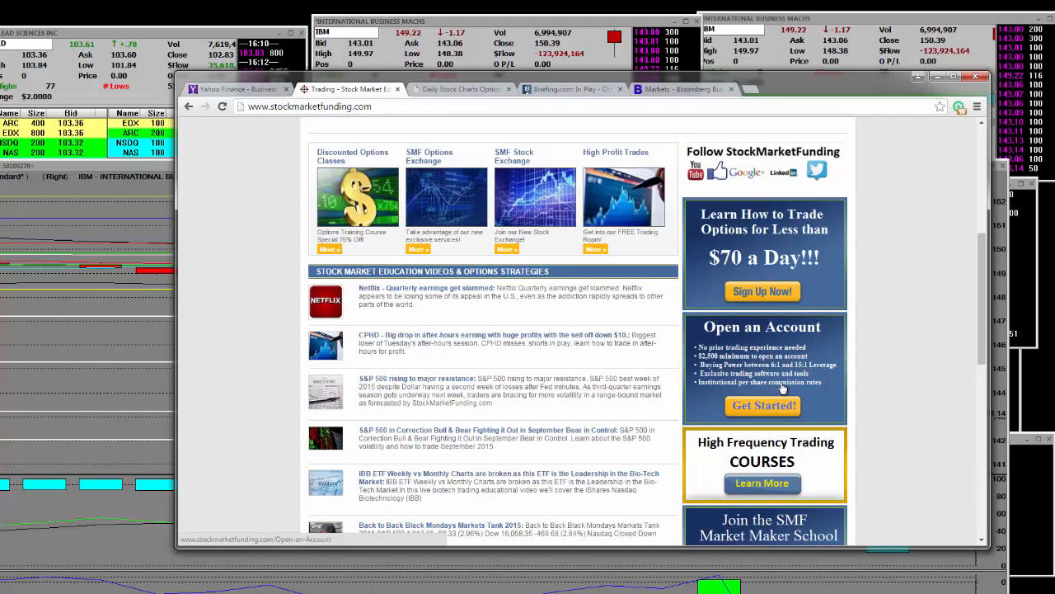
pyautogui.scroll(-3)
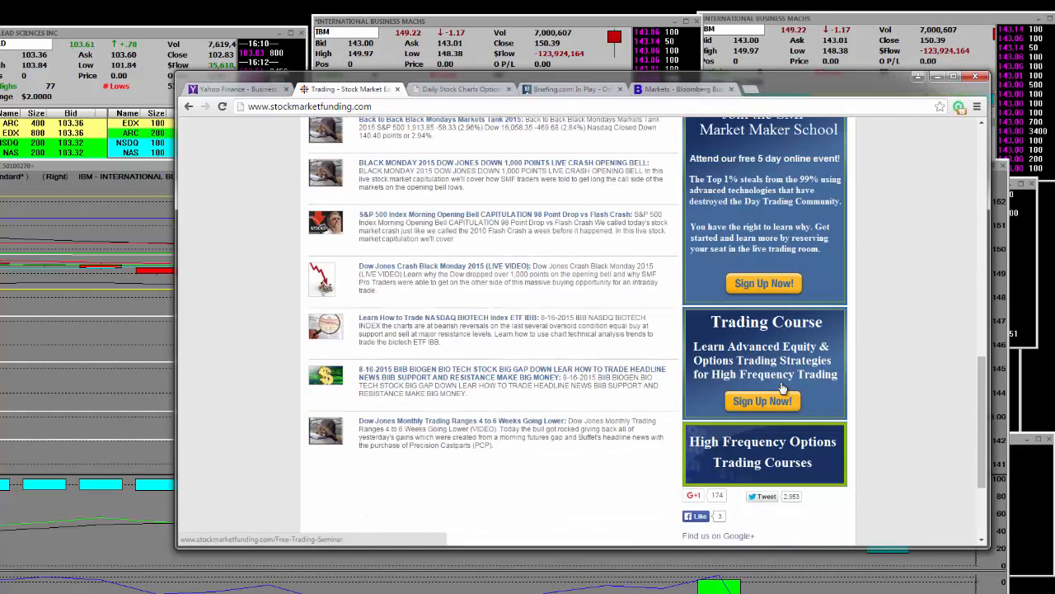
pyautogui.scroll(3)
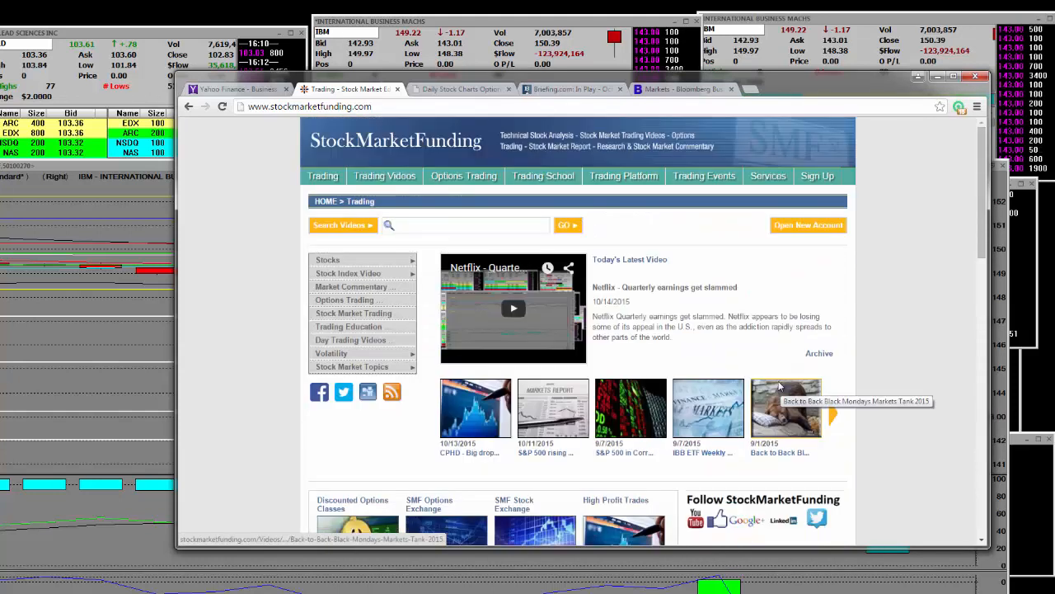
pyautogui.moveTo(860, 101)
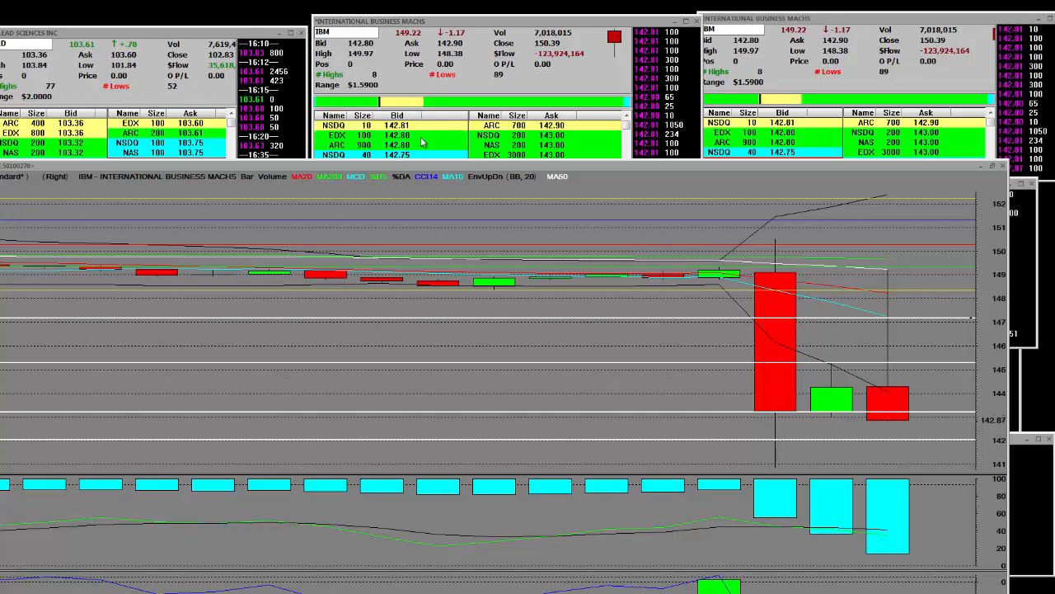
pyautogui.moveTo(594, 152)
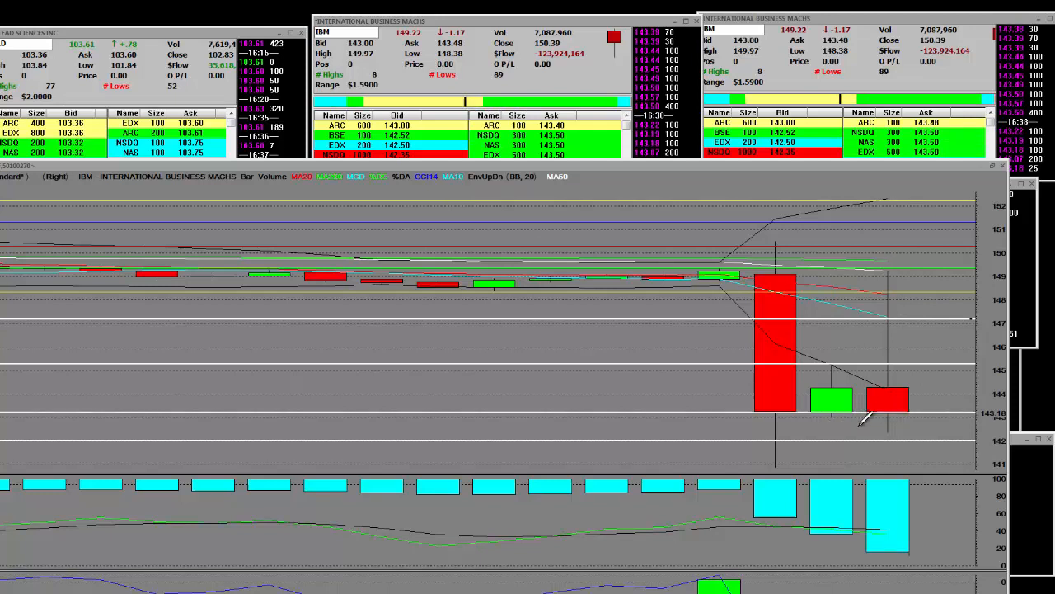
pyautogui.moveTo(920, 416)
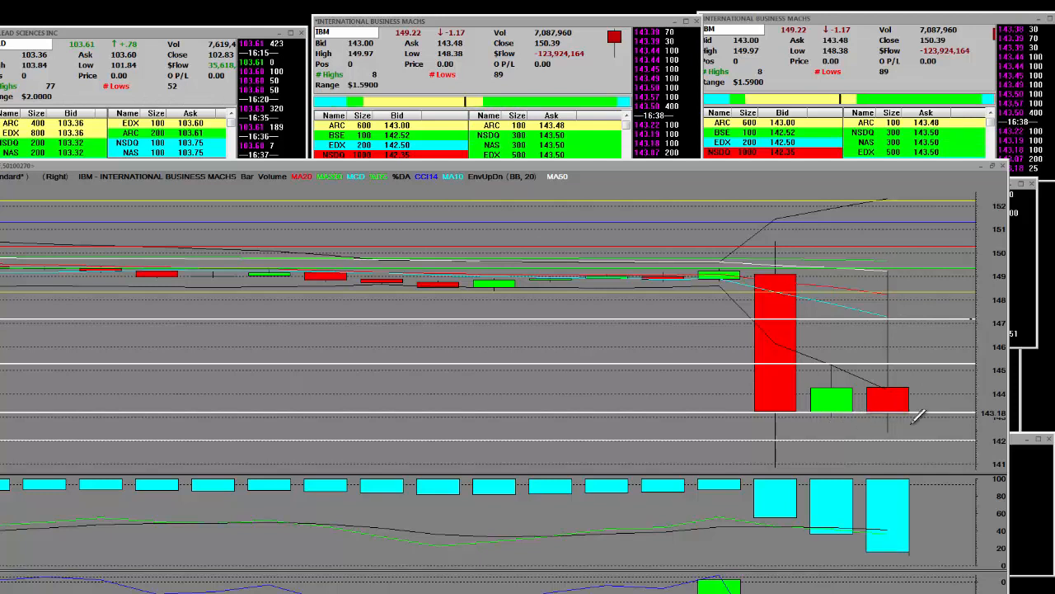